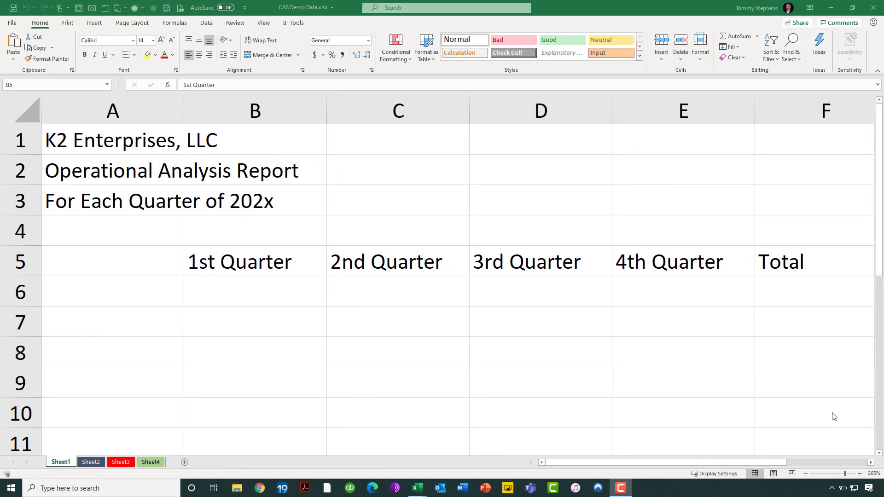
{"action": "mouse_move", "coordinate": [609, 303]}
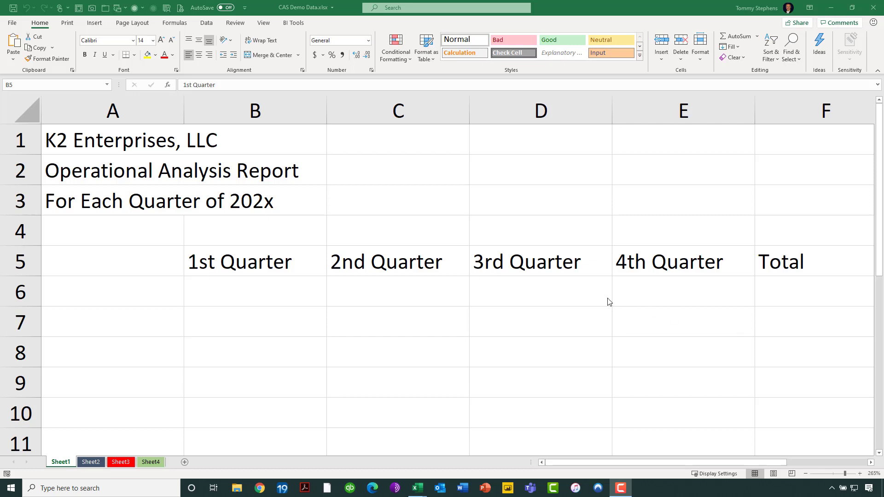
Center-align the quarter and Total headers in B5:F5
{"action": "left_click", "coordinate": [254, 261]}
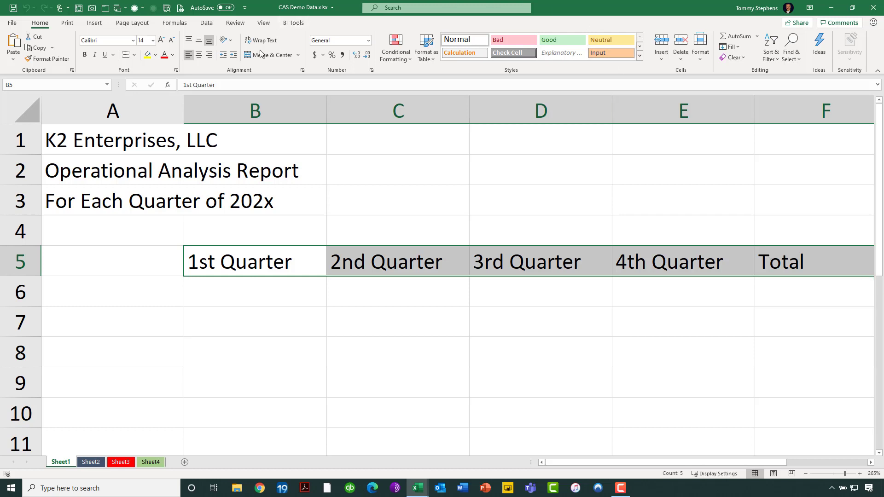
{"action": "mouse_move", "coordinate": [198, 55]}
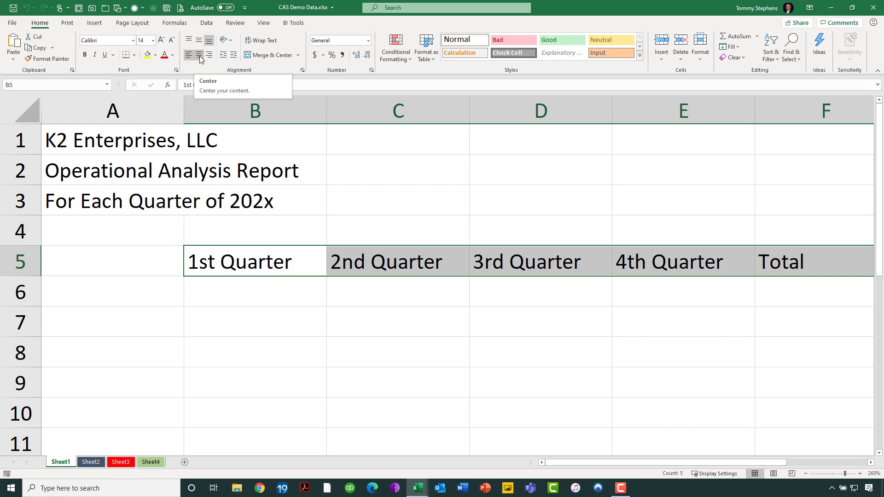
{"action": "left_click", "coordinate": [188, 55]}
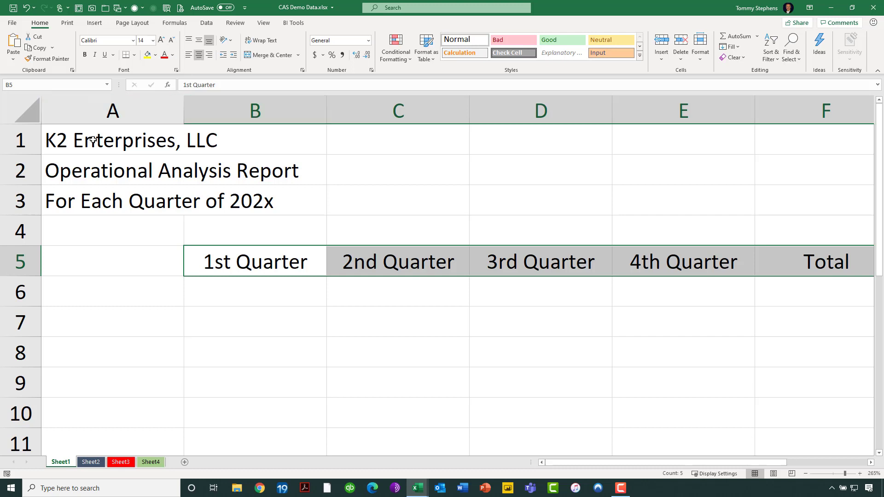
Merge & Center the company name, report title and quarter subtitle rows, each across A–F
{"action": "left_click_drag", "start_coordinate": [112, 140], "coordinate": [113, 201]}
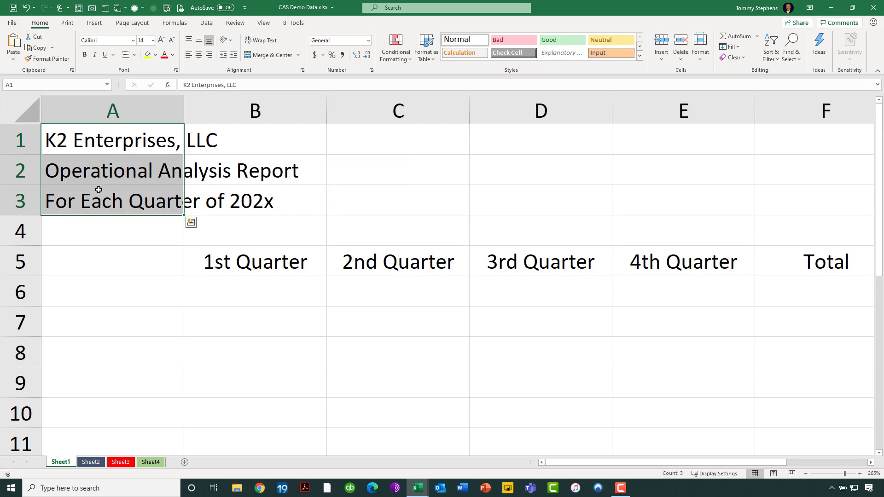
{"action": "mouse_move", "coordinate": [148, 136]}
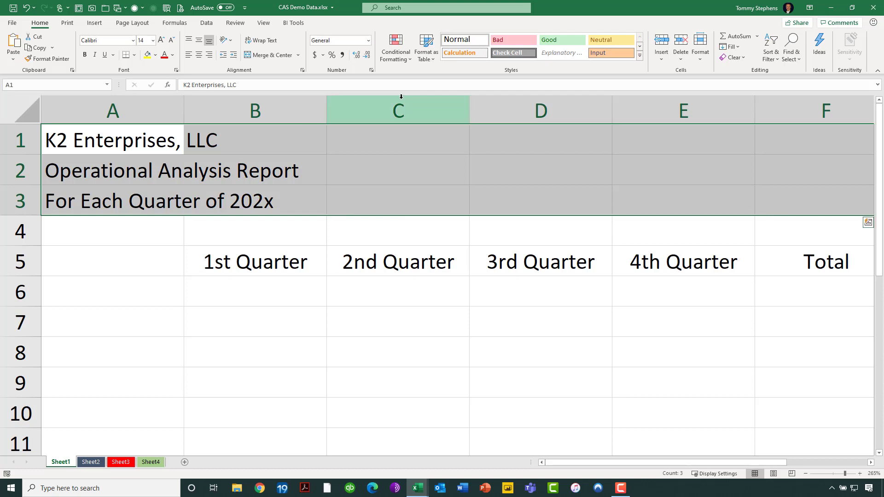
{"action": "mouse_move", "coordinate": [268, 54]}
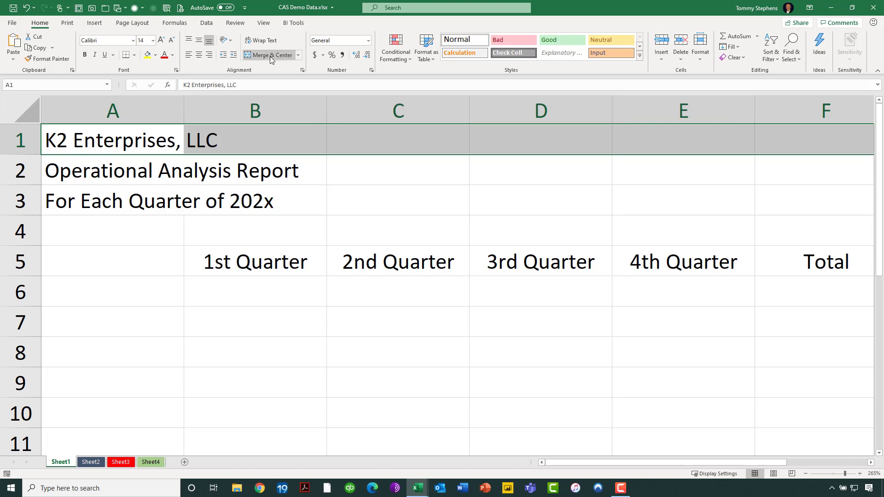
{"action": "left_click", "coordinate": [270, 54]}
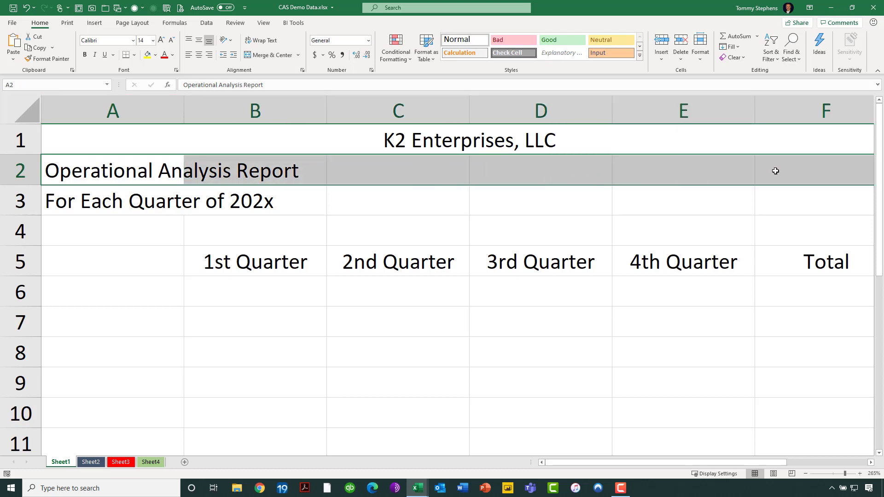
{"action": "left_click", "coordinate": [268, 54]}
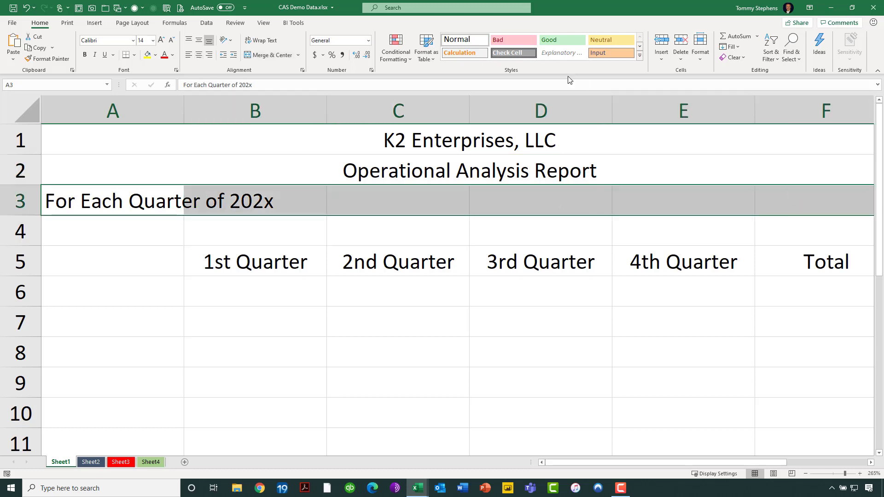
{"action": "left_click", "coordinate": [268, 56]}
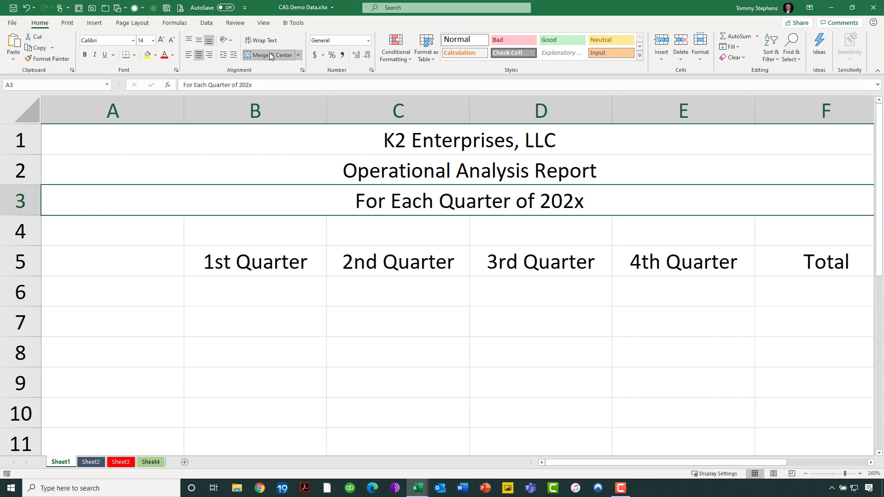
{"action": "left_click", "coordinate": [539, 322]}
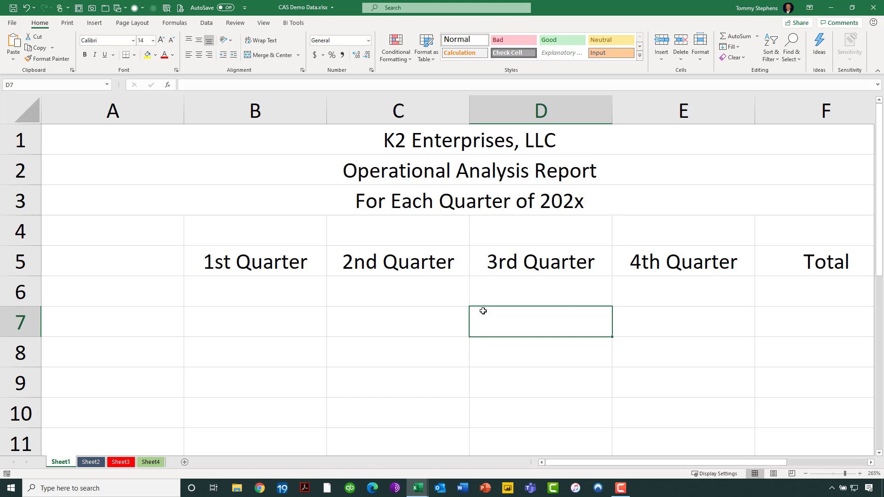
Switch the ribbon to the Data commands for sorting and filtering
{"action": "left_click", "coordinate": [206, 22]}
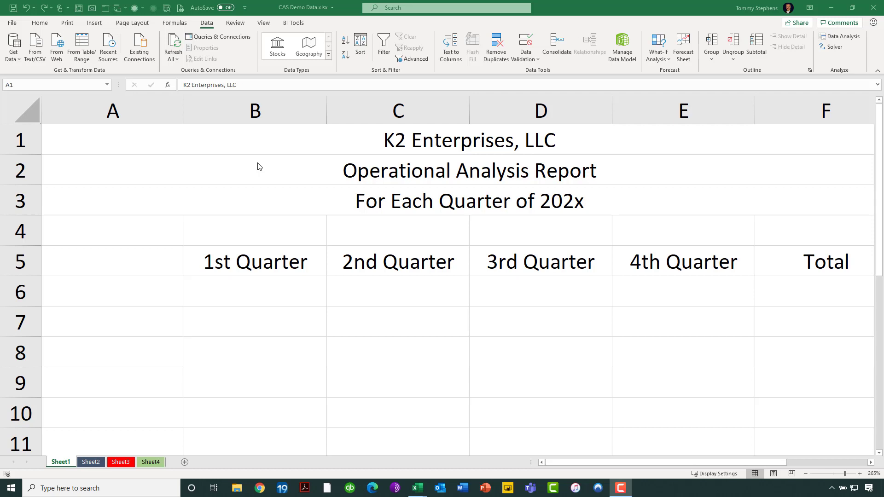
{"action": "mouse_move", "coordinate": [157, 141]}
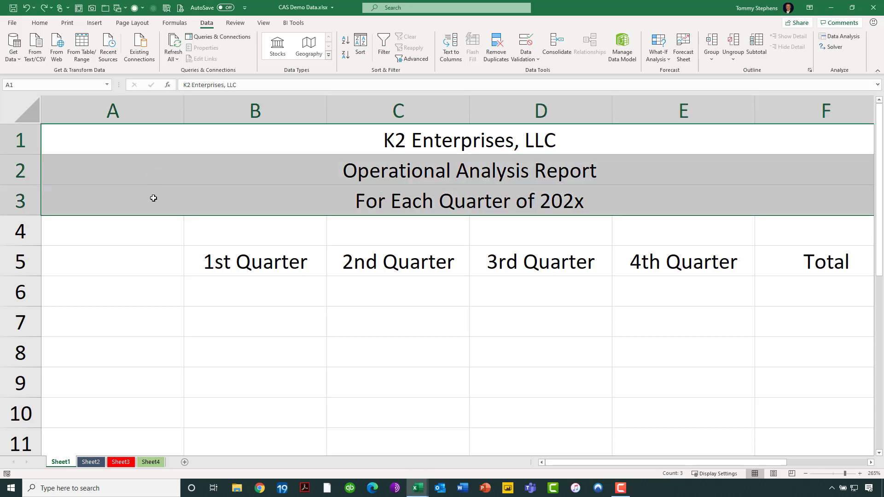
{"action": "mouse_move", "coordinate": [247, 172]}
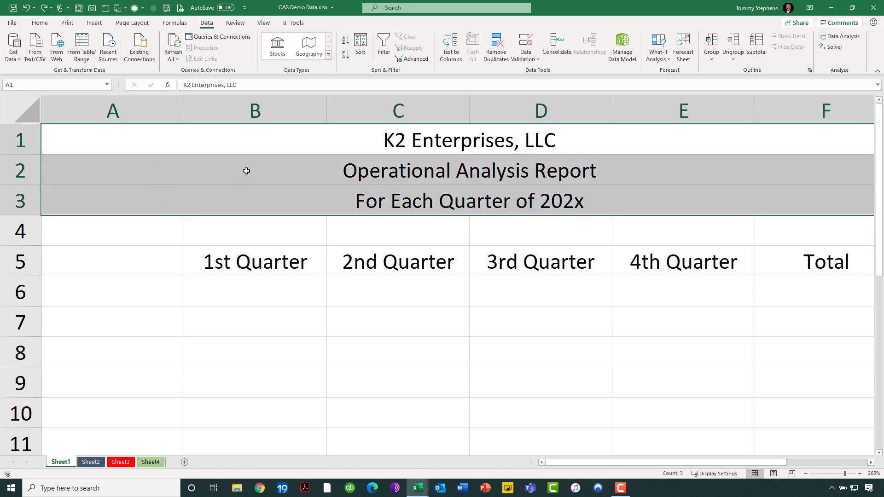
{"action": "left_click", "coordinate": [40, 23]}
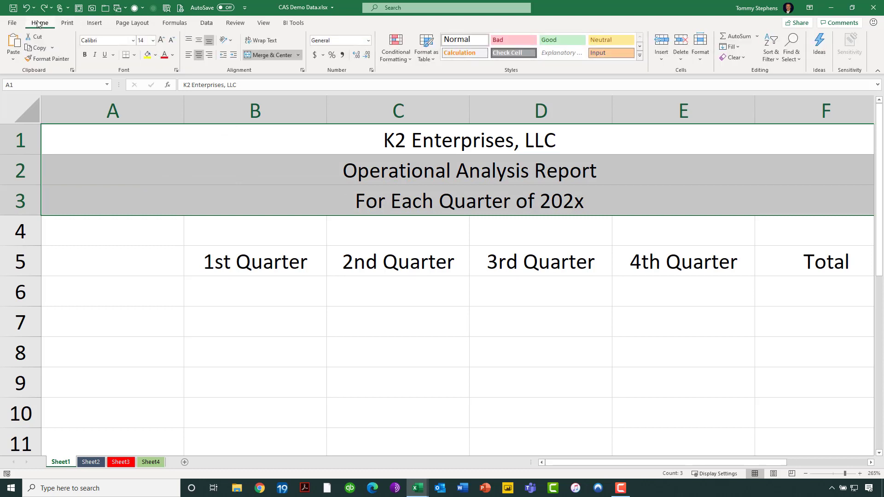
{"action": "left_click", "coordinate": [269, 54]}
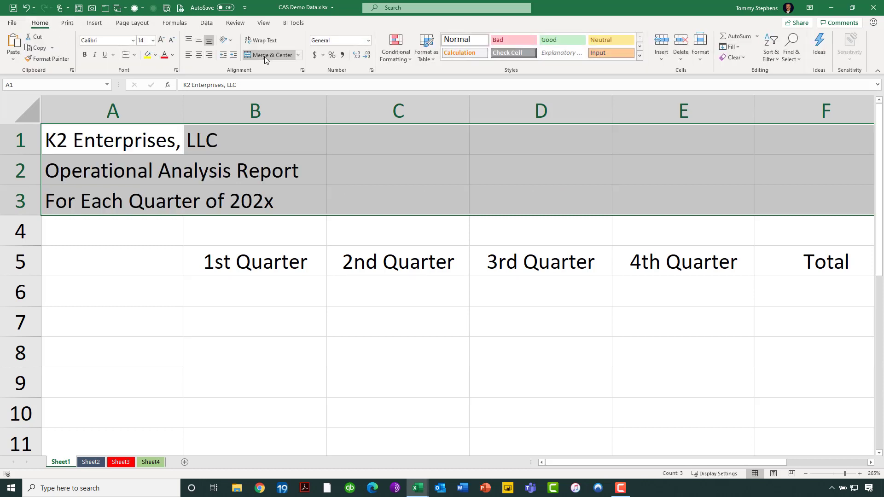
{"action": "mouse_move", "coordinate": [165, 242]}
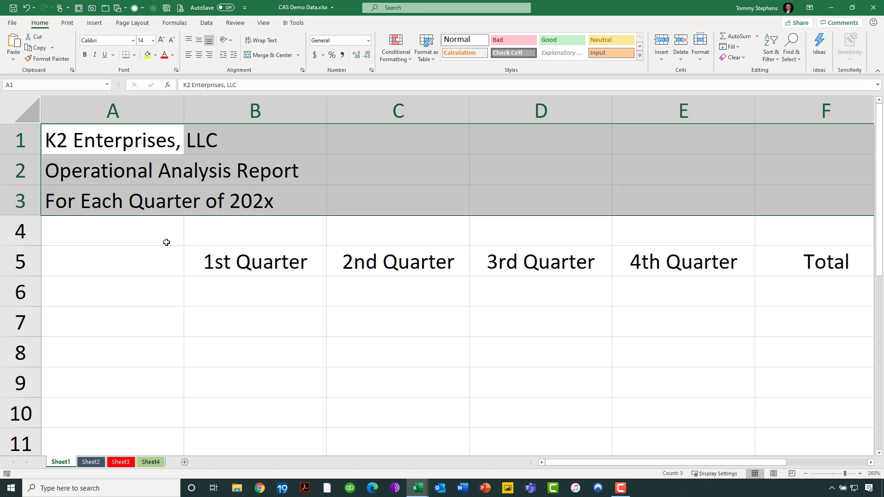
{"action": "left_click", "coordinate": [112, 230]}
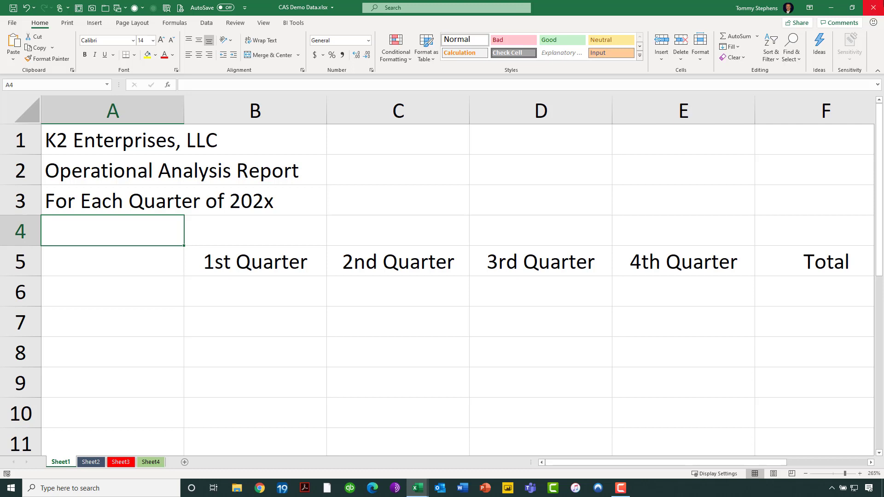
{"action": "mouse_move", "coordinate": [790, 47]}
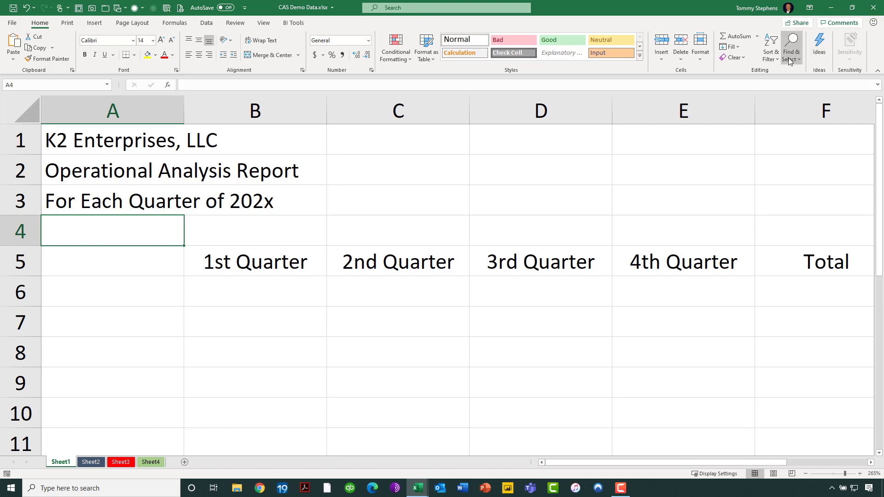
{"action": "mouse_move", "coordinate": [317, 247]}
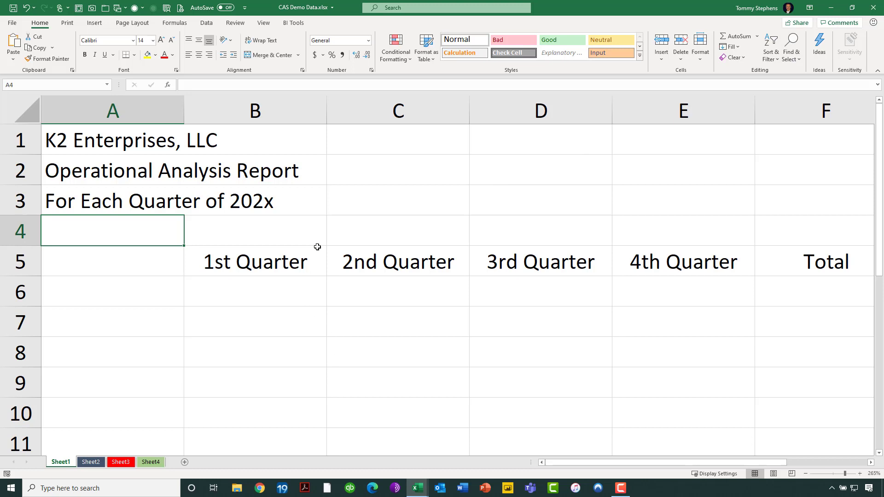
{"action": "mouse_move", "coordinate": [337, 159]}
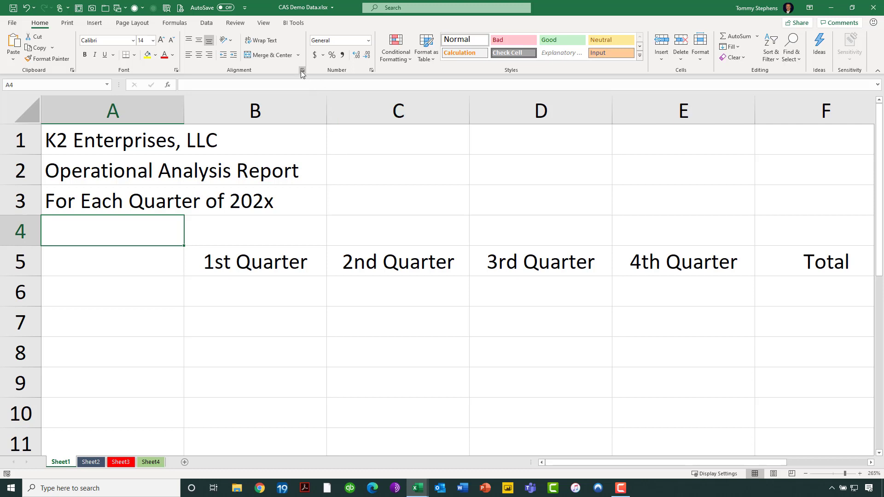
{"action": "mouse_move", "coordinate": [302, 70]}
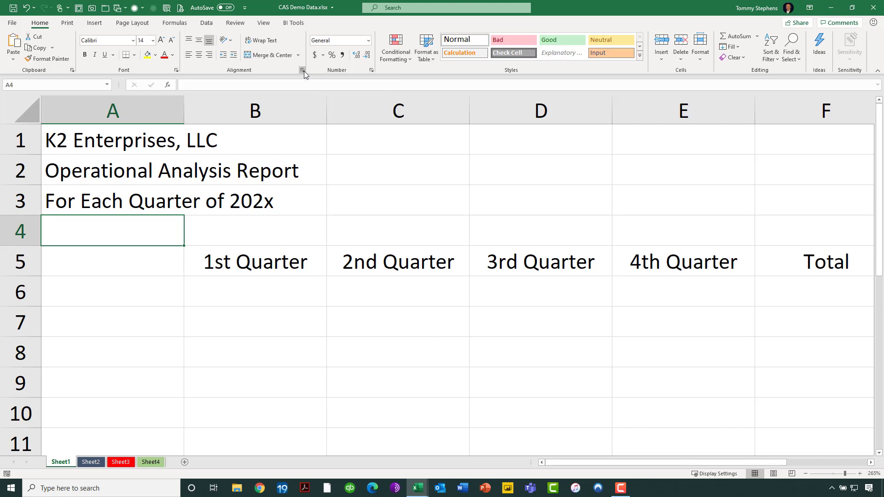
Review the Horizontal alignment options in Format Cells without applying any
{"action": "left_click", "coordinate": [302, 70]}
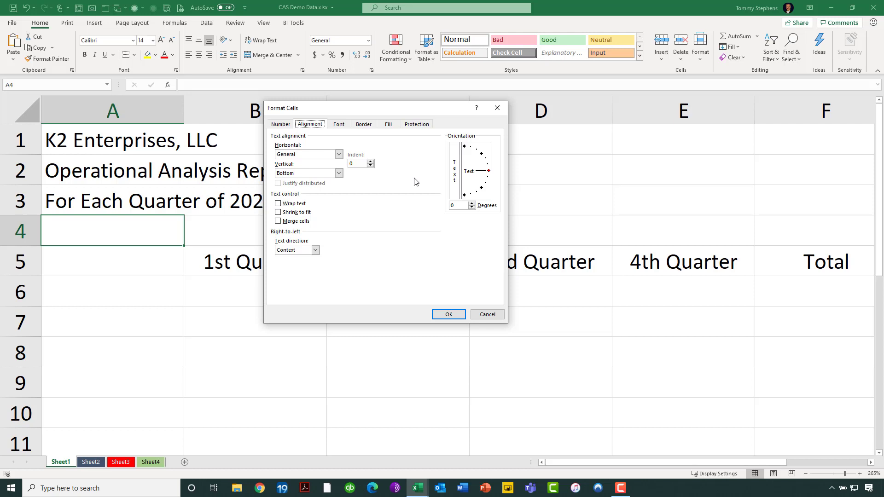
{"action": "mouse_move", "coordinate": [451, 191]}
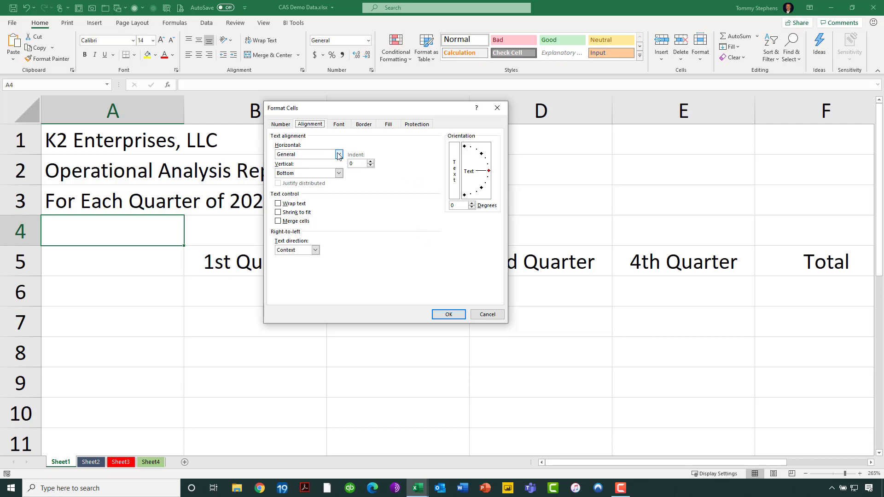
{"action": "left_click", "coordinate": [338, 154]}
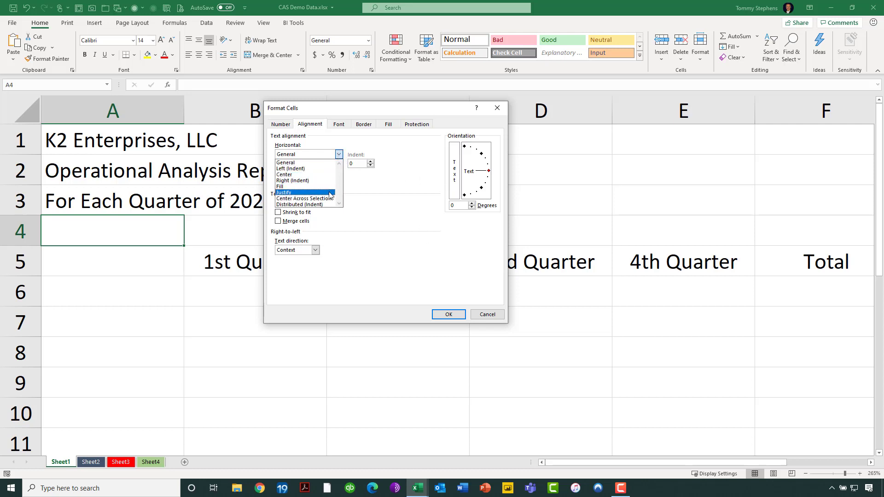
{"action": "mouse_move", "coordinate": [305, 198]}
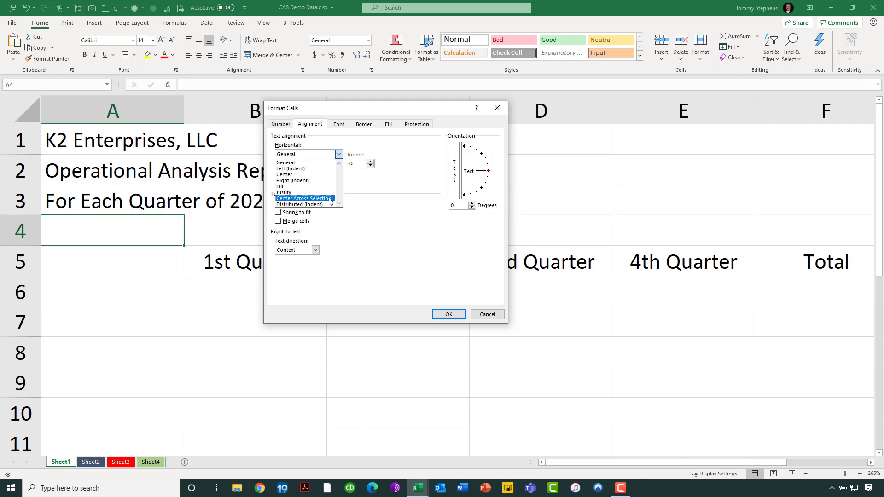
{"action": "mouse_move", "coordinate": [302, 205]}
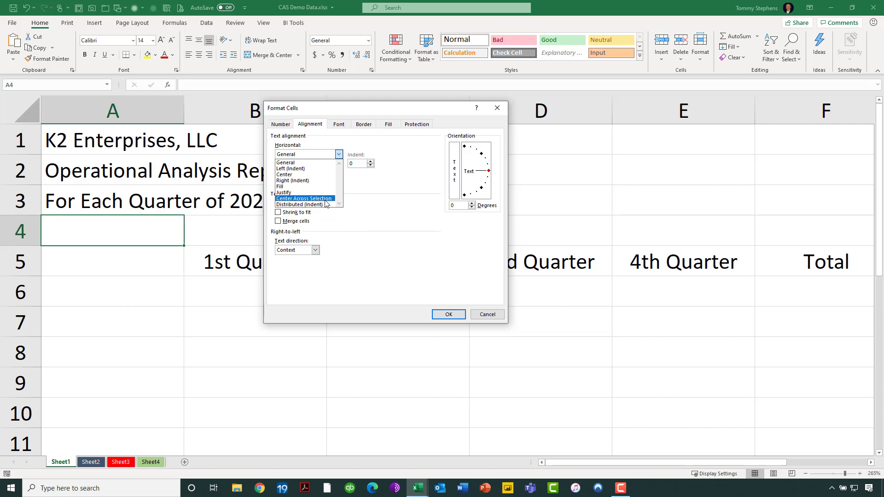
{"action": "left_click", "coordinate": [447, 314]}
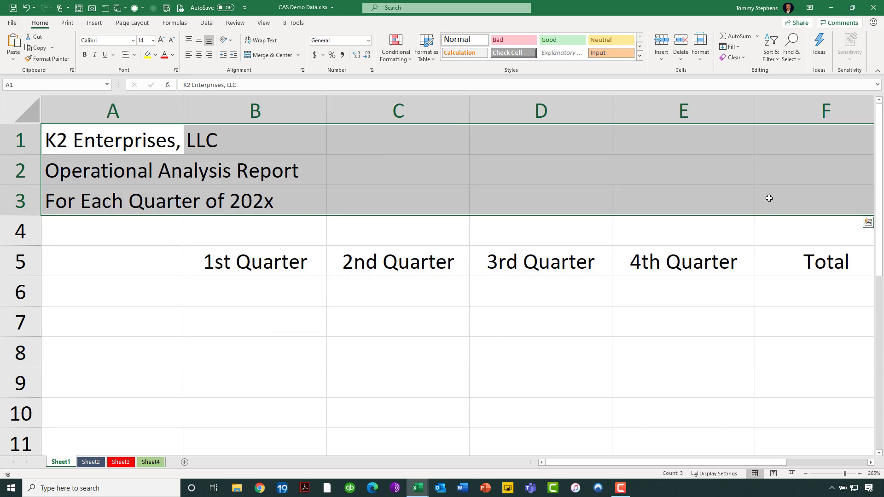
{"action": "mouse_move", "coordinate": [734, 182]}
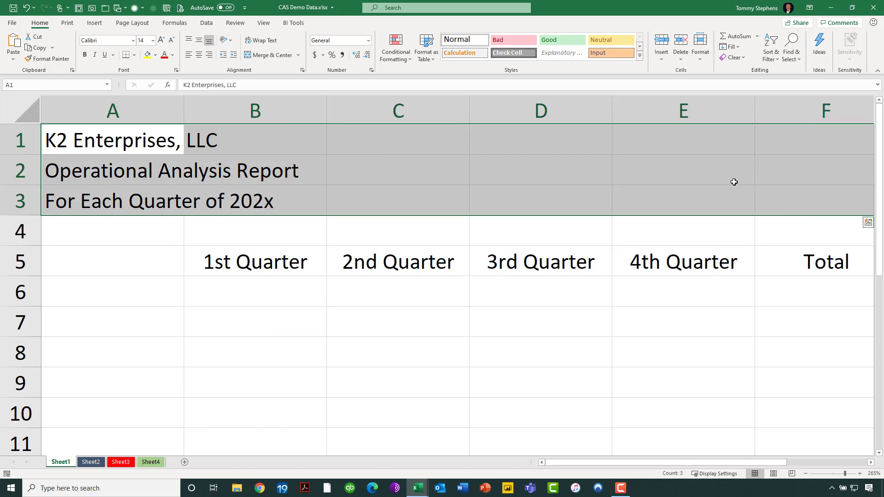
{"action": "mouse_move", "coordinate": [302, 70]}
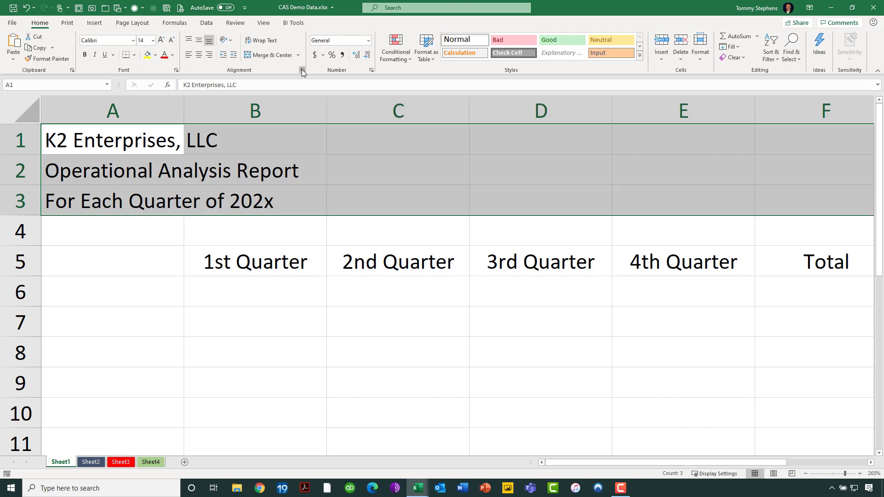
Set Horizontal alignment of A1:F3 to Center Across Selection, leaving cells unmerged
{"action": "left_click", "coordinate": [301, 70]}
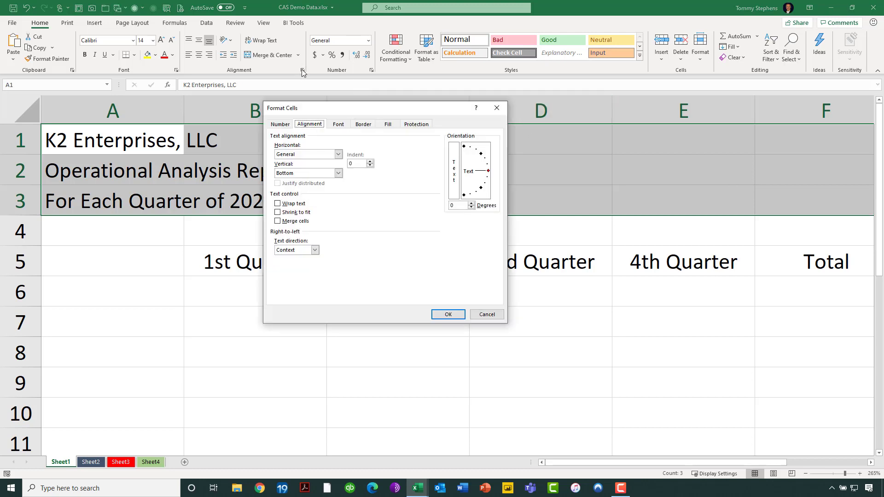
{"action": "mouse_move", "coordinate": [309, 119]}
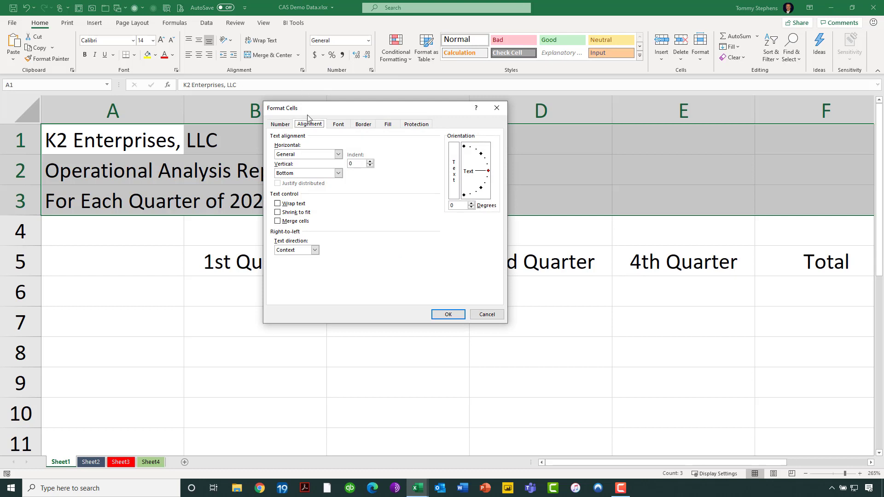
{"action": "left_click", "coordinate": [338, 155]}
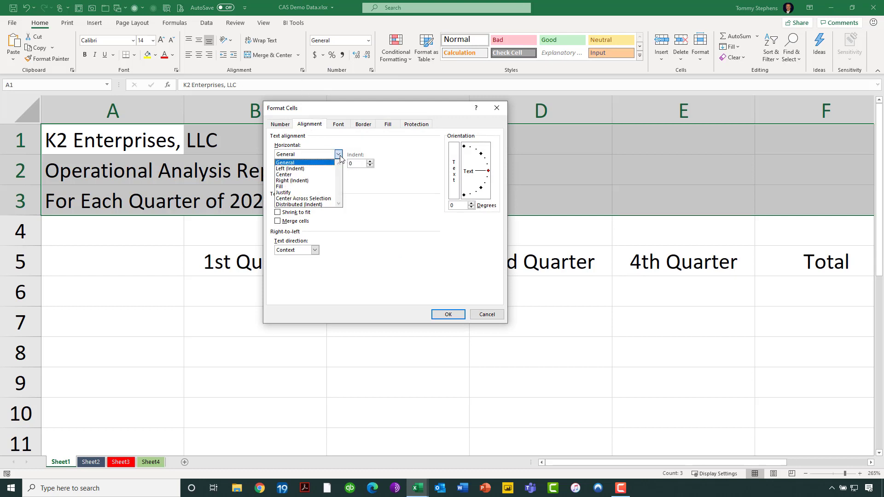
{"action": "left_click", "coordinate": [303, 198]}
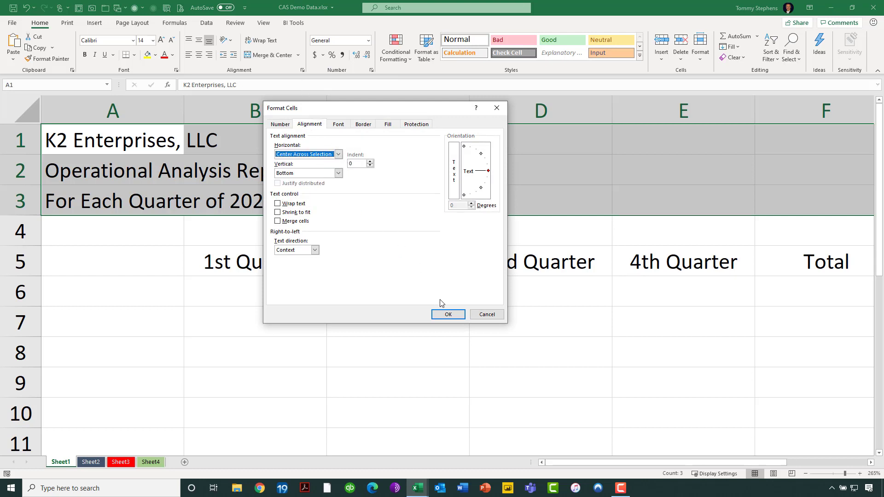
{"action": "left_click", "coordinate": [447, 314]}
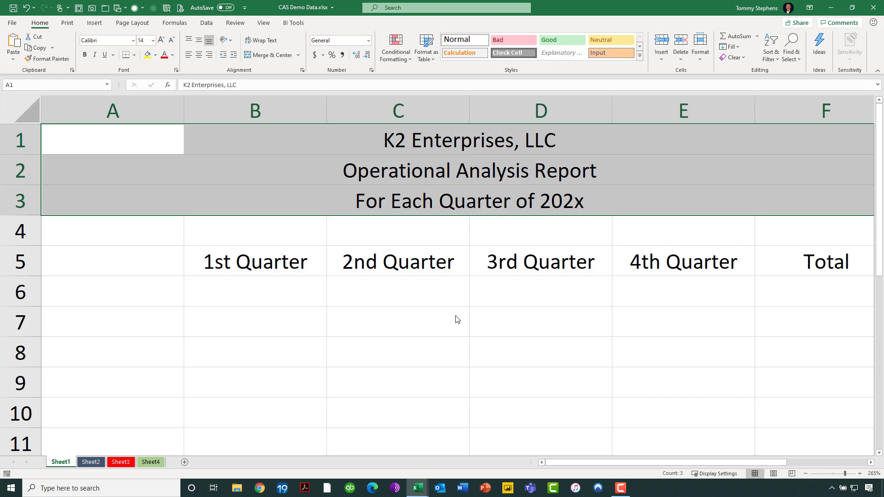
{"action": "left_click", "coordinate": [254, 139]}
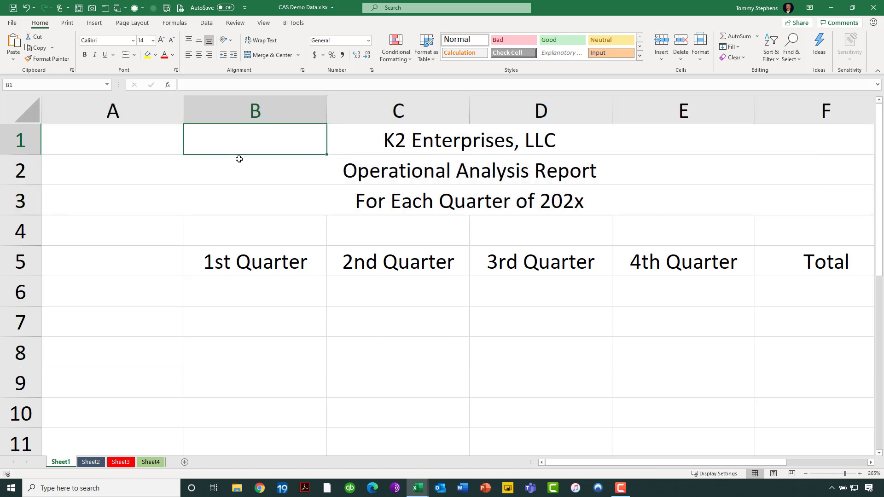
{"action": "left_click", "coordinate": [398, 140]}
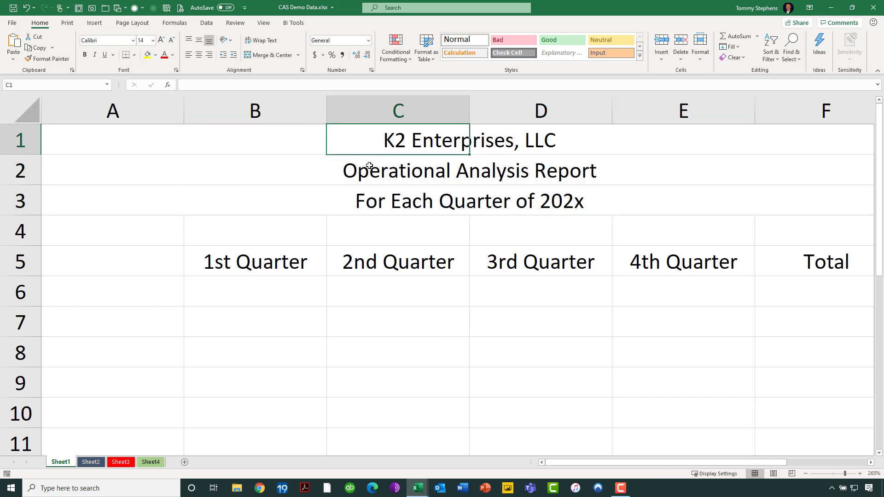
{"action": "left_click", "coordinate": [397, 200]}
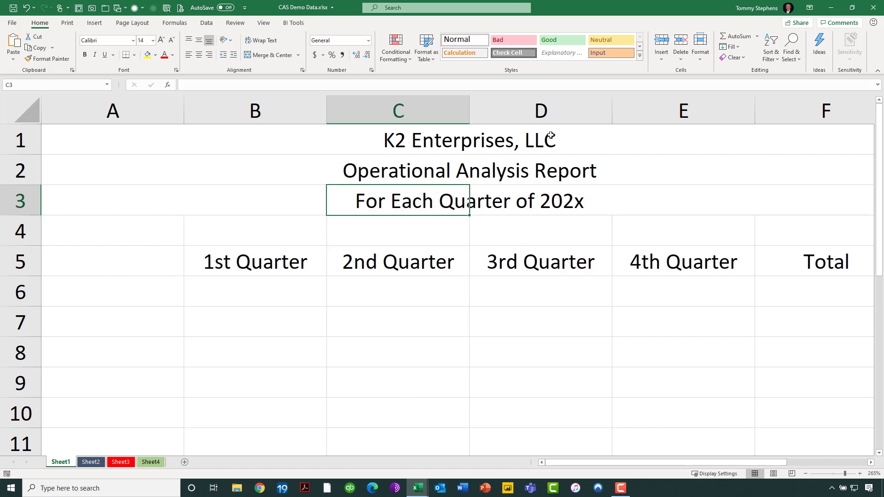
{"action": "mouse_move", "coordinate": [561, 138]}
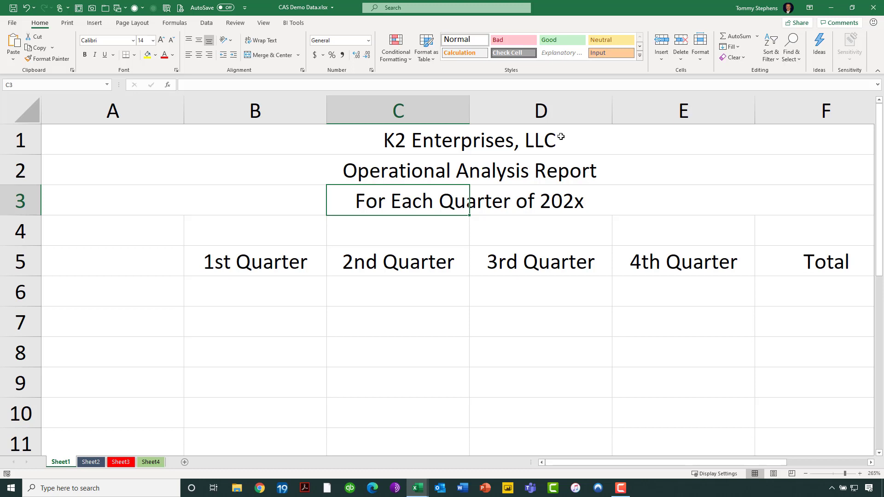
{"action": "mouse_move", "coordinate": [563, 130]}
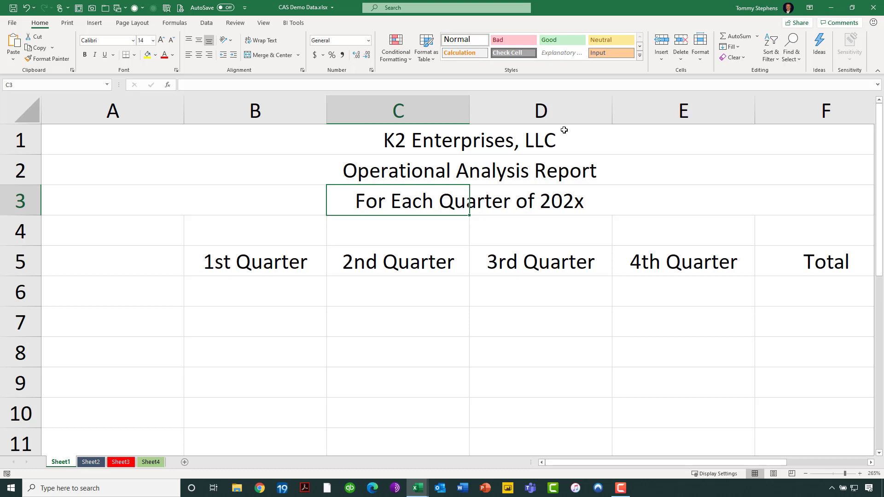